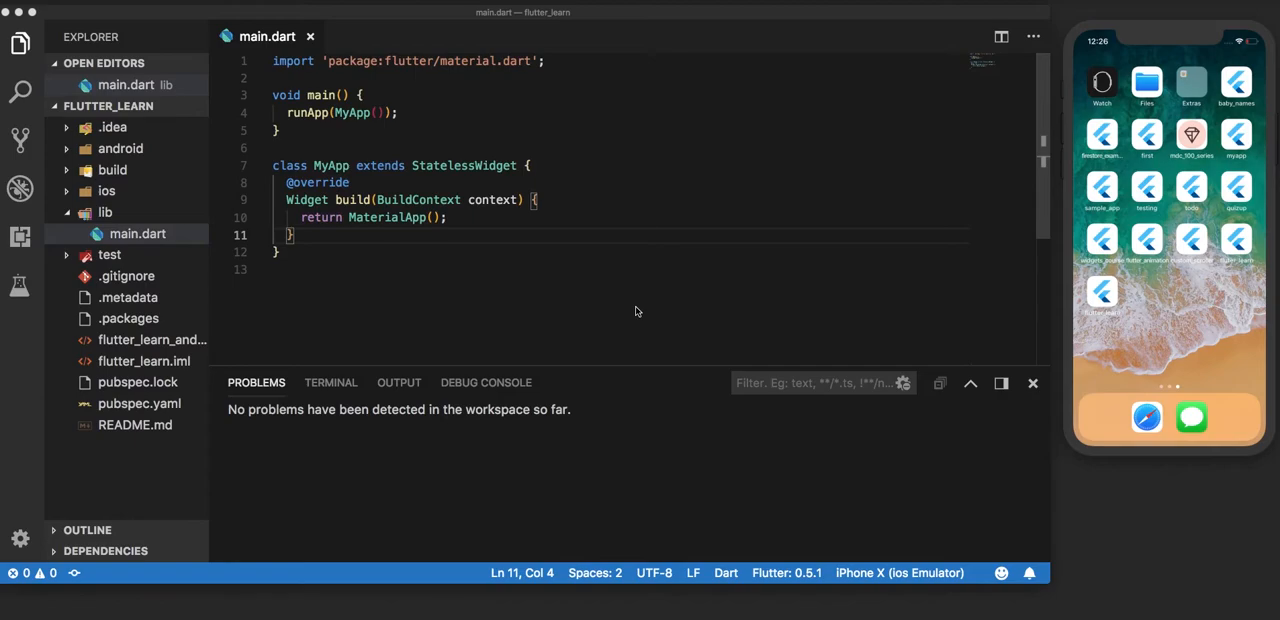
mouse_move(393, 222)
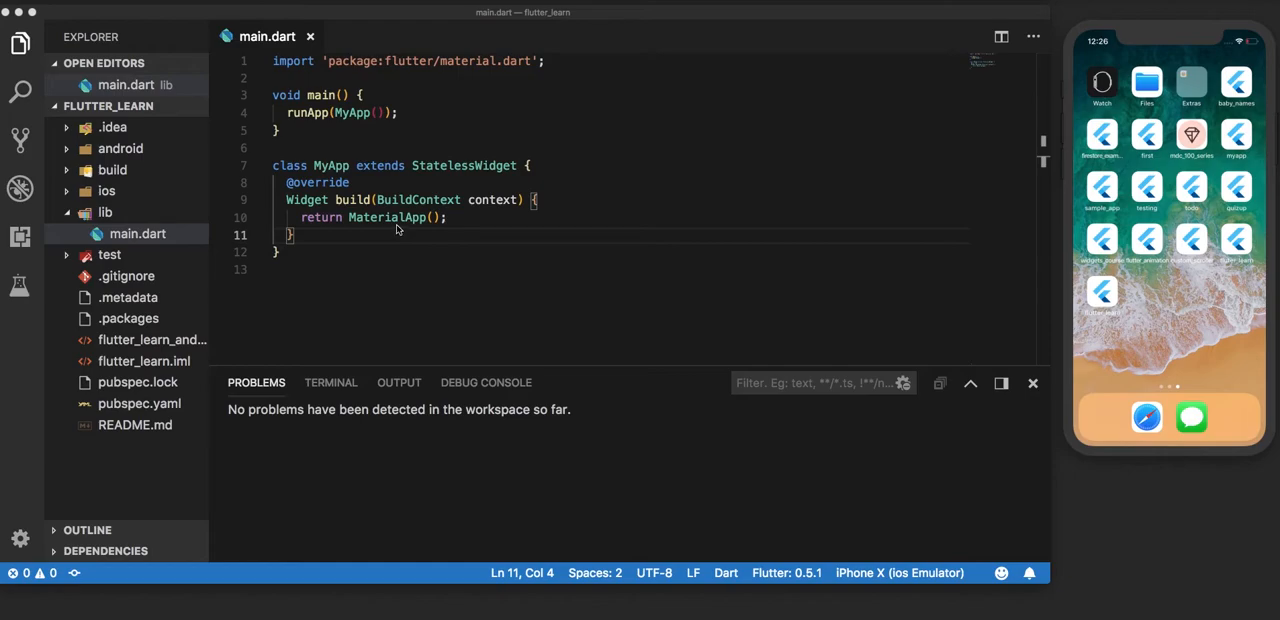
Add title: "Flutter App", followed by a comma, inside MaterialApp.
click(437, 217)
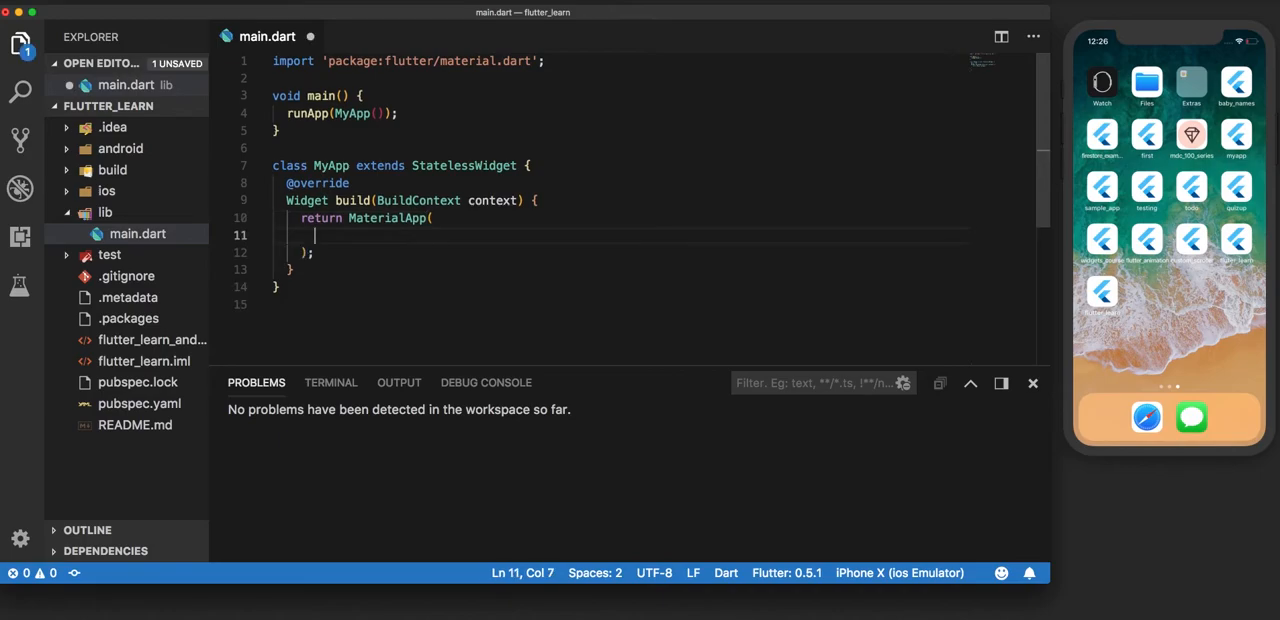
text(title: ')
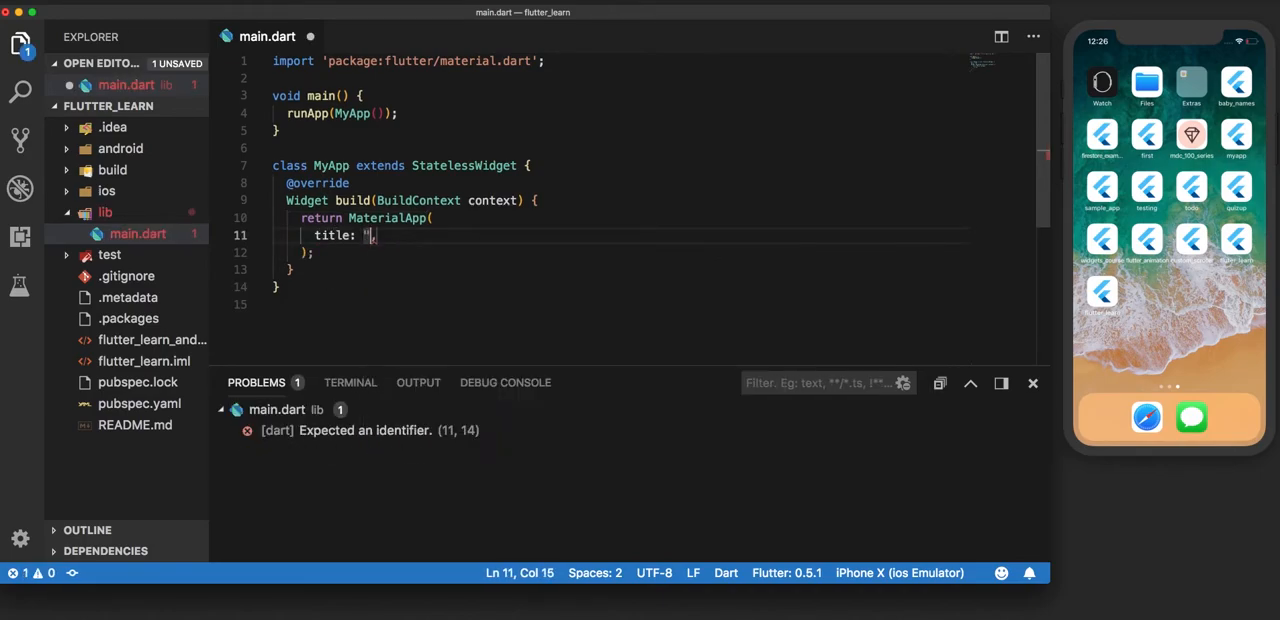
text(Flutter)
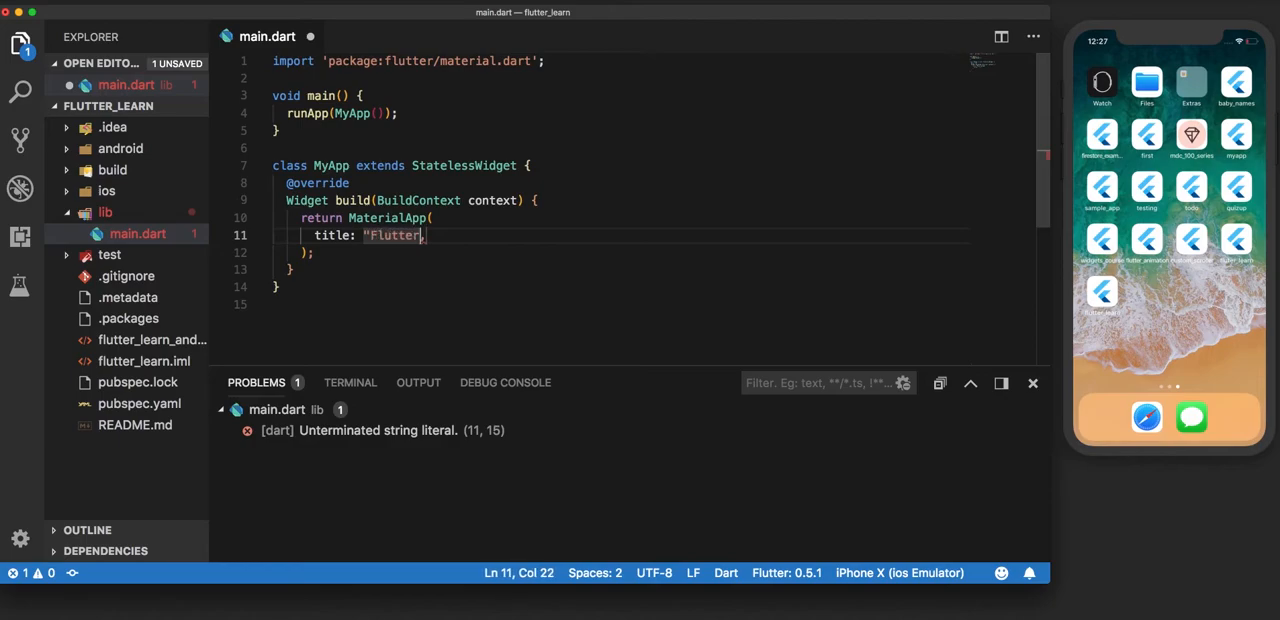
text(App)
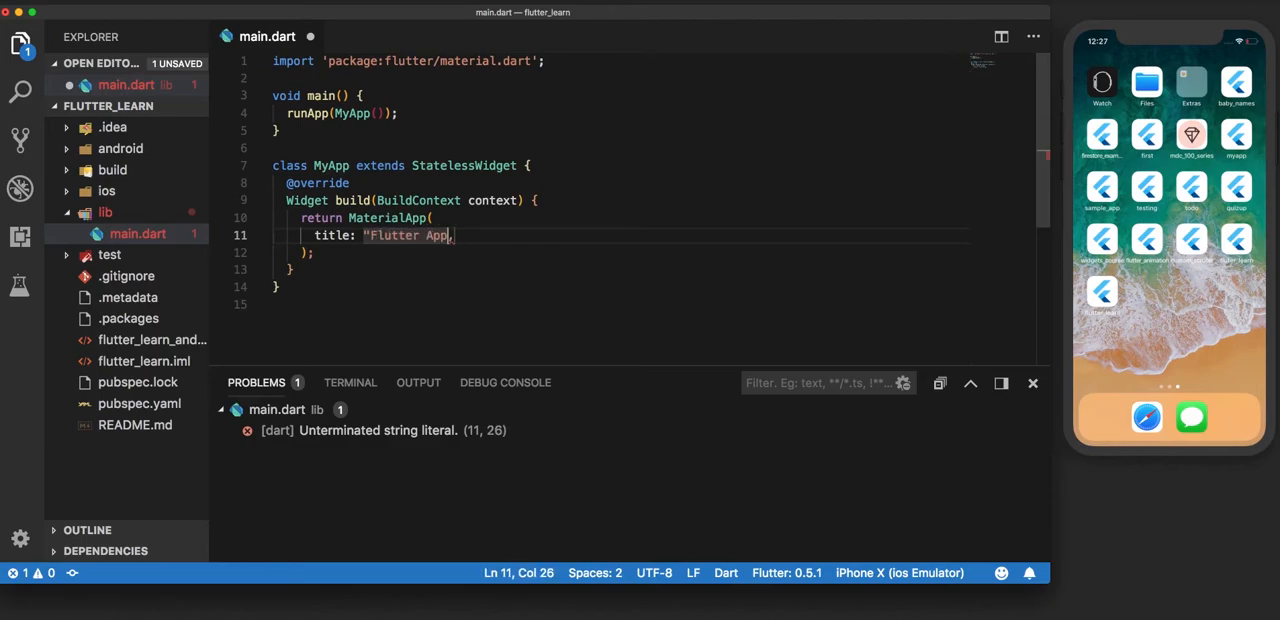
text(")
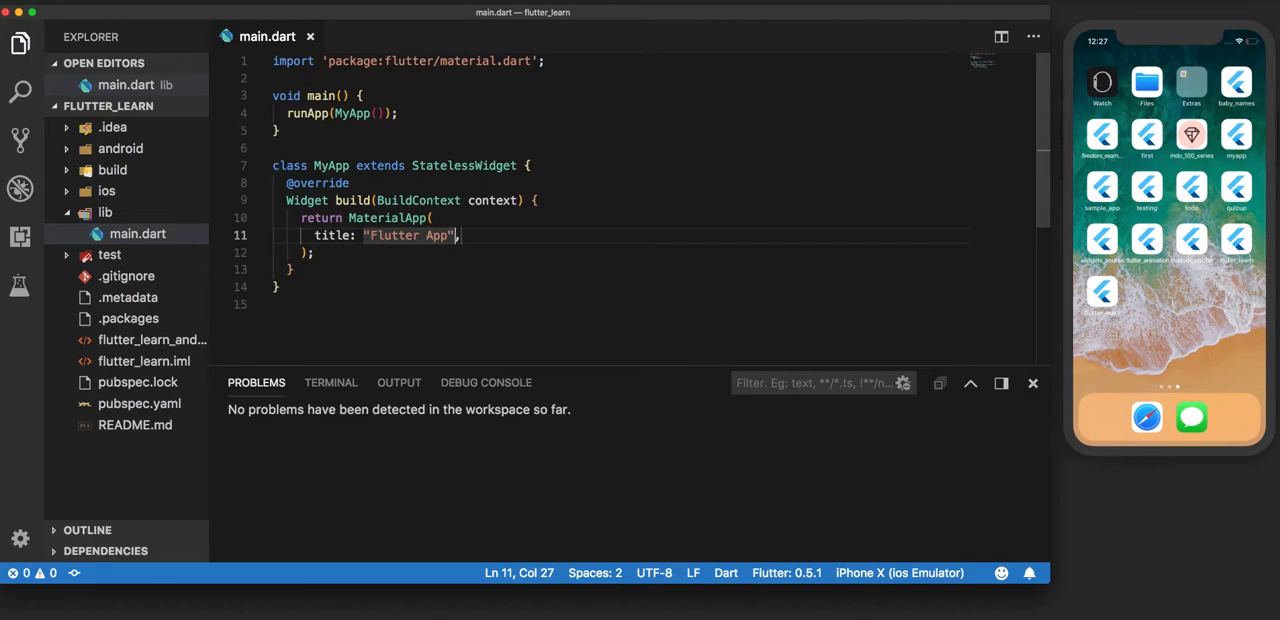
text(,)
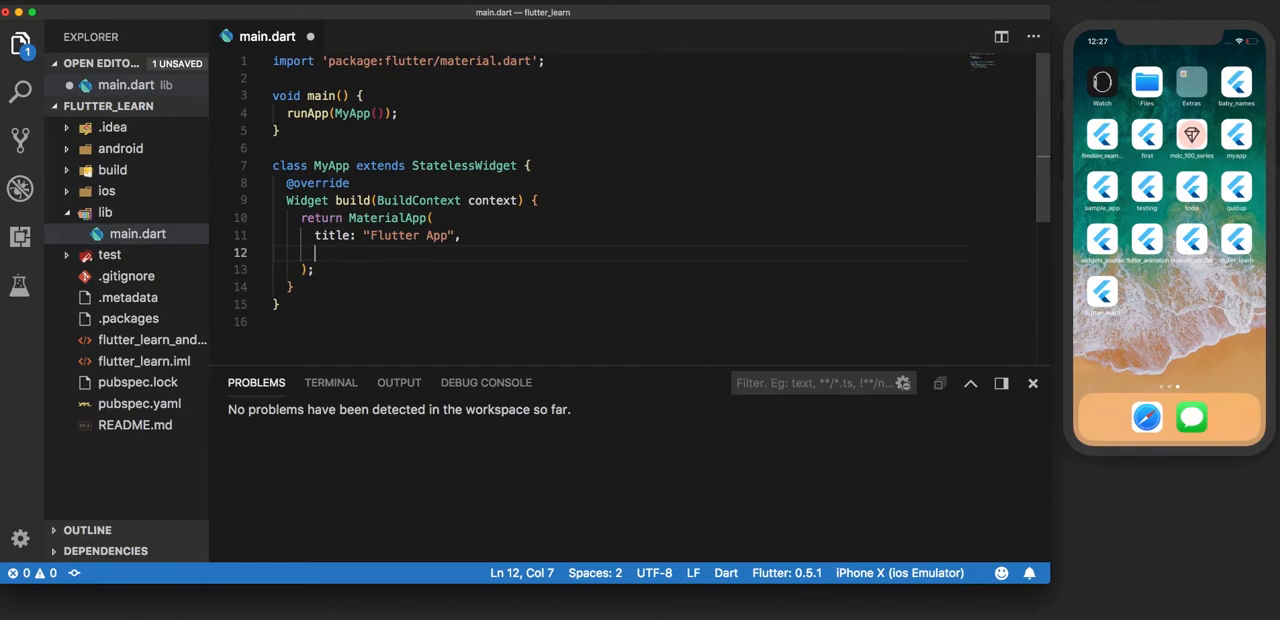
Add home: Home() to MaterialApp and start a blank line below the MyApp class.
text(home: ,)
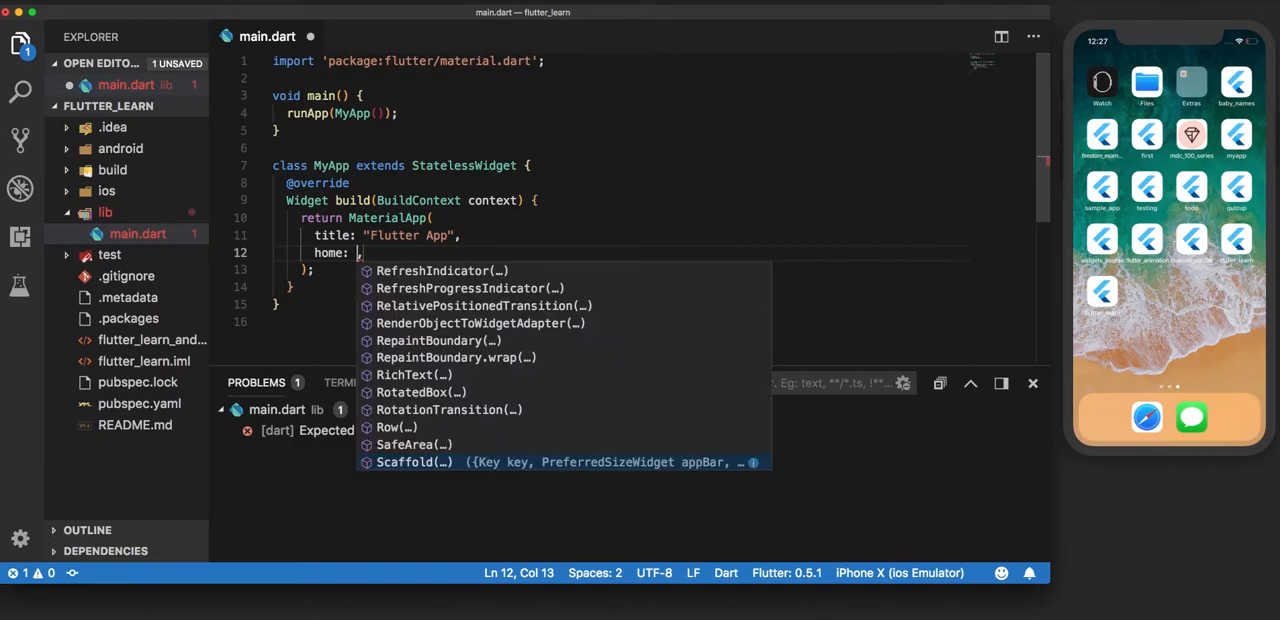
text(Home)
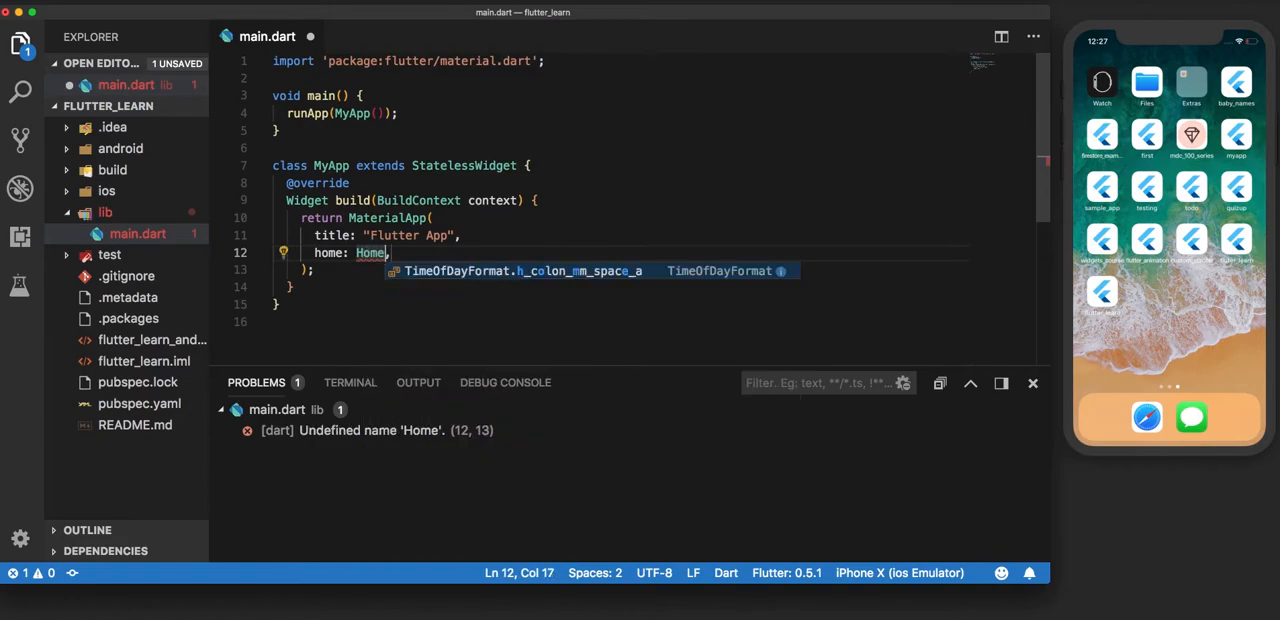
text(())
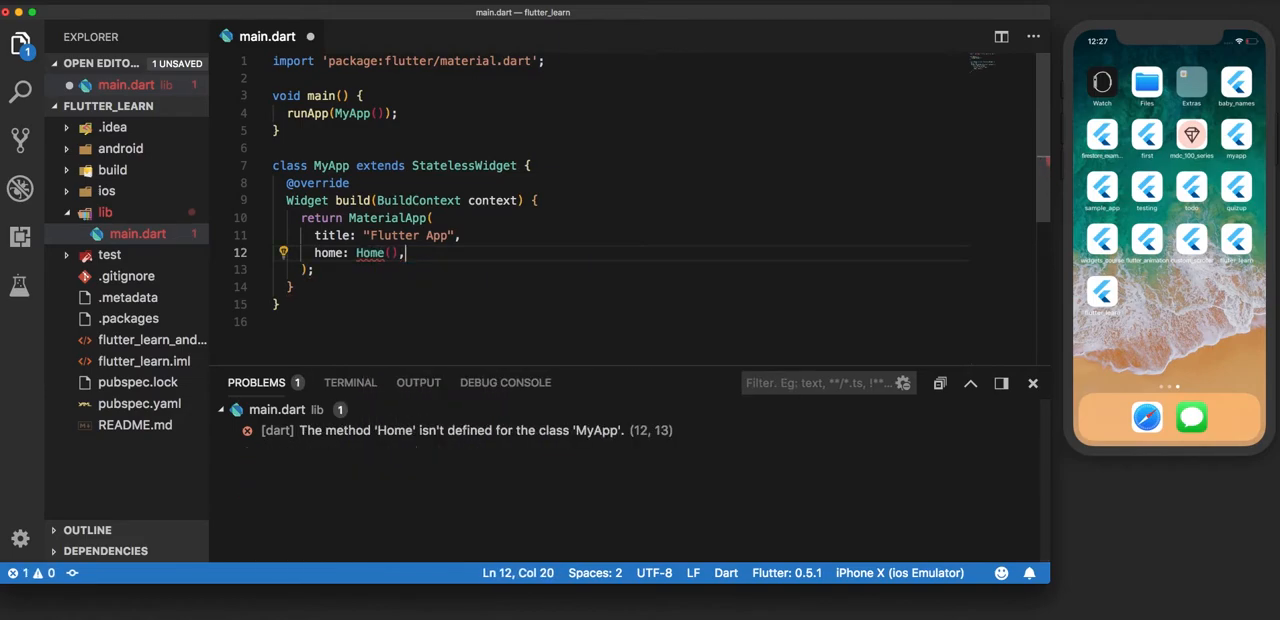
click(278, 305)
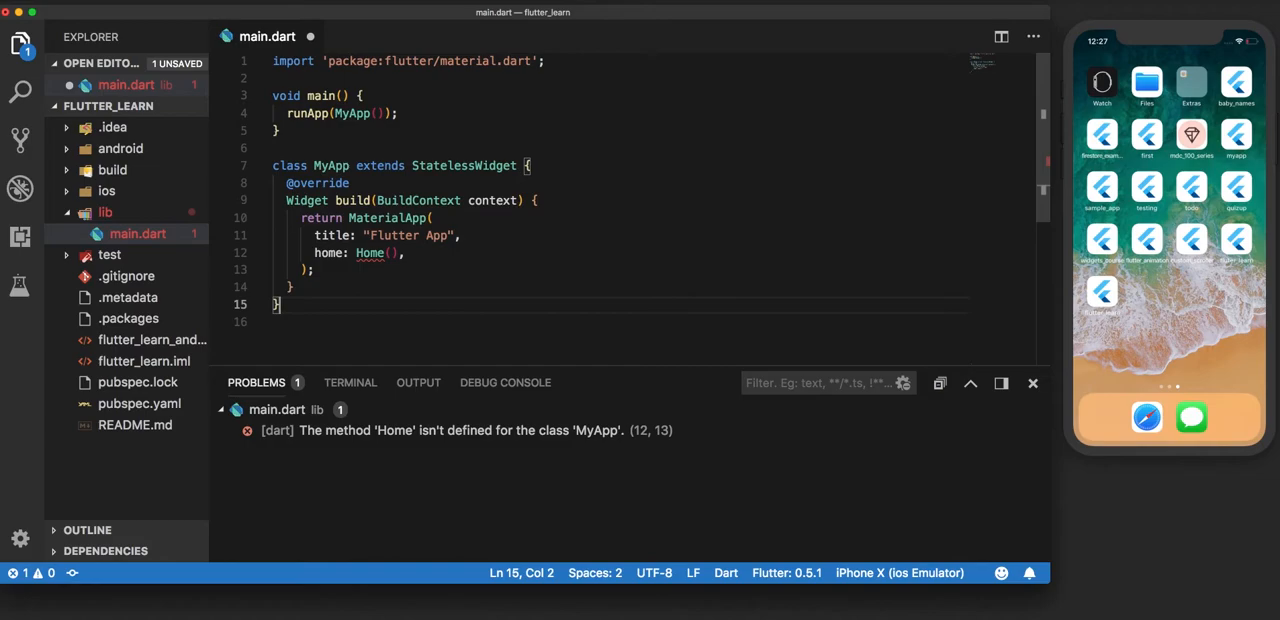
key(enter)
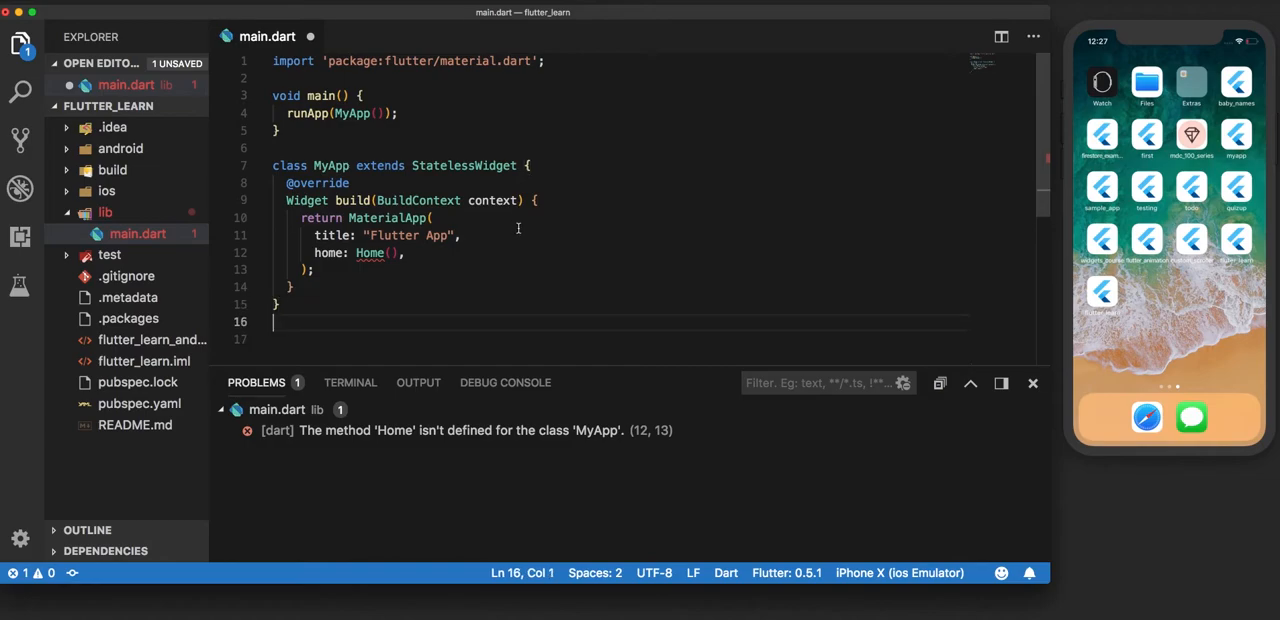
Type 'class Home extends StatelessWidget {}' below MyApp and open its body.
scroll(down, 3)
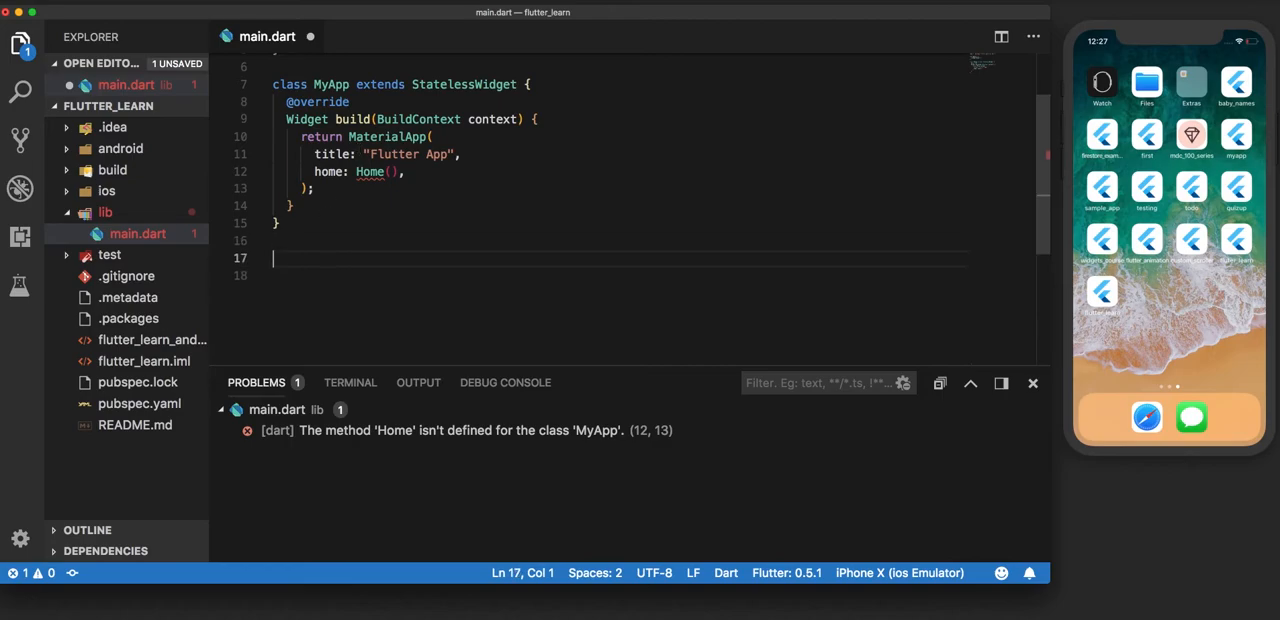
text(class)
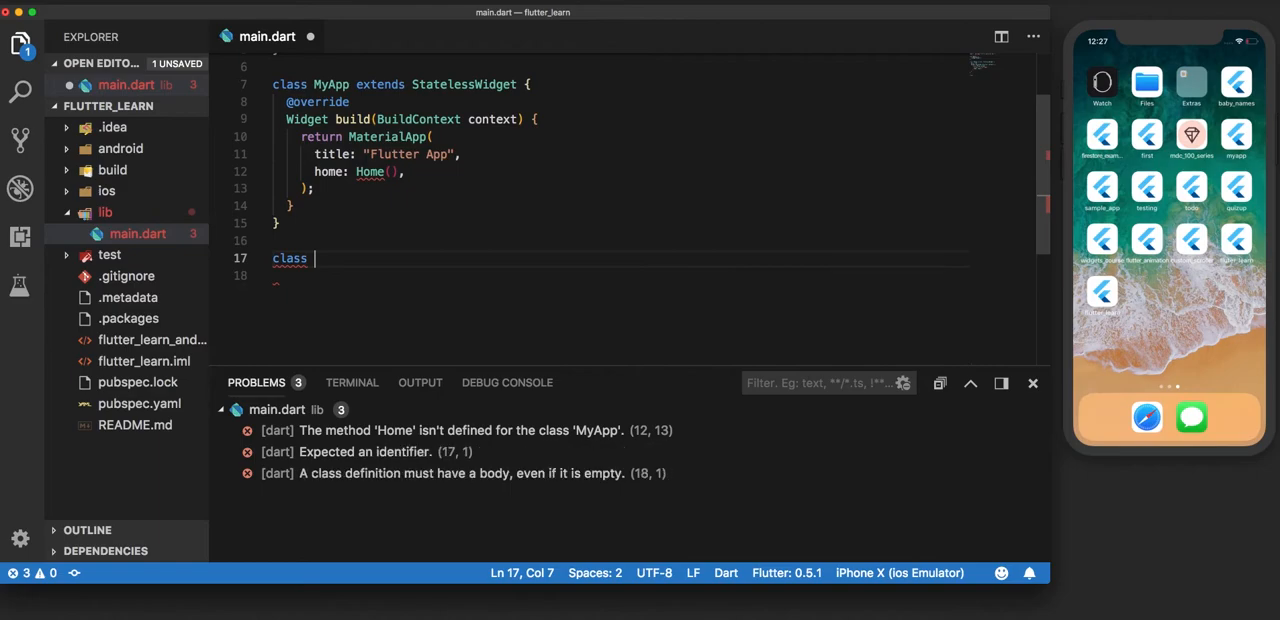
text(Home)
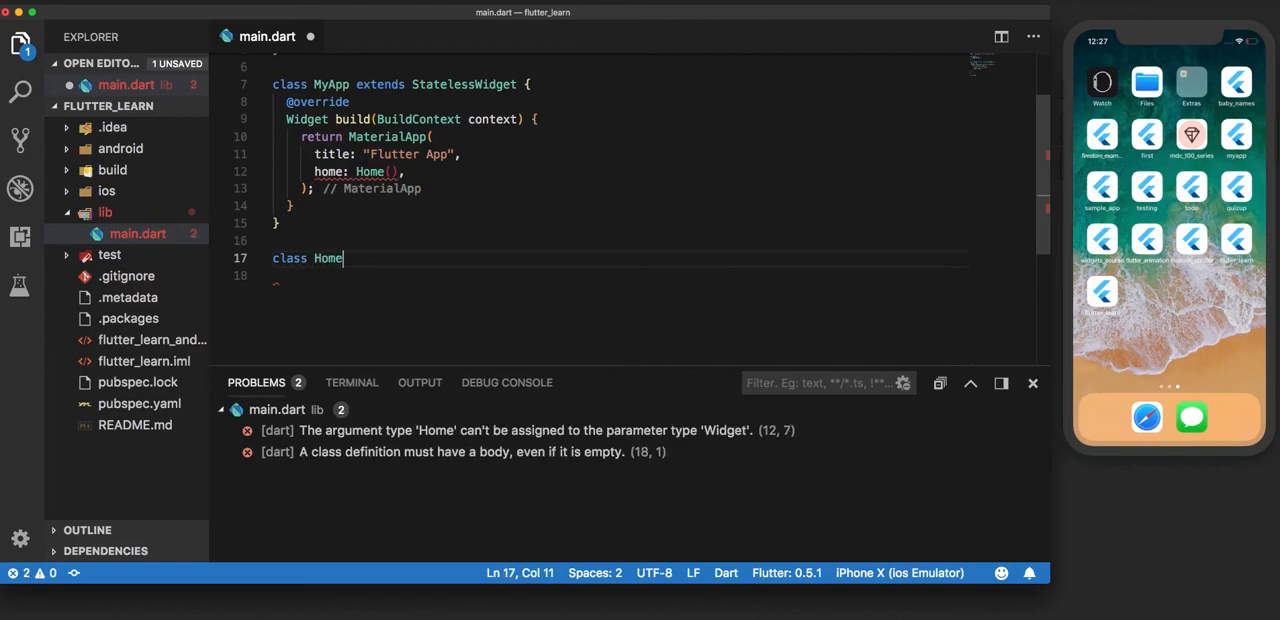
text(" ")
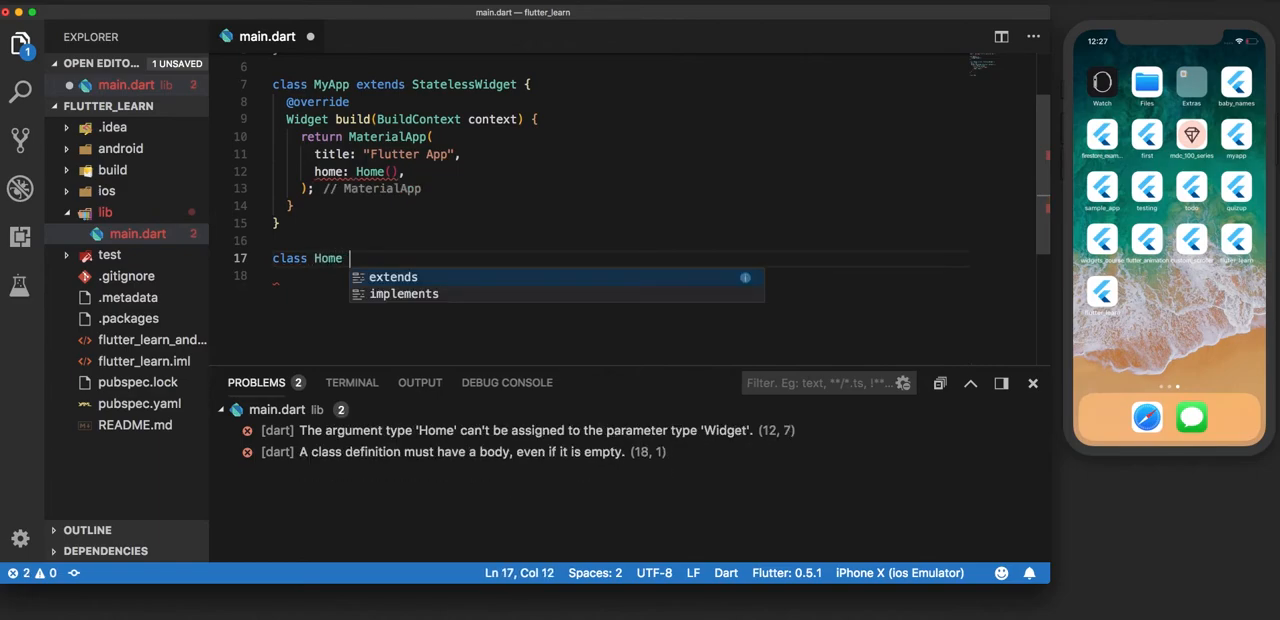
text(extends S)
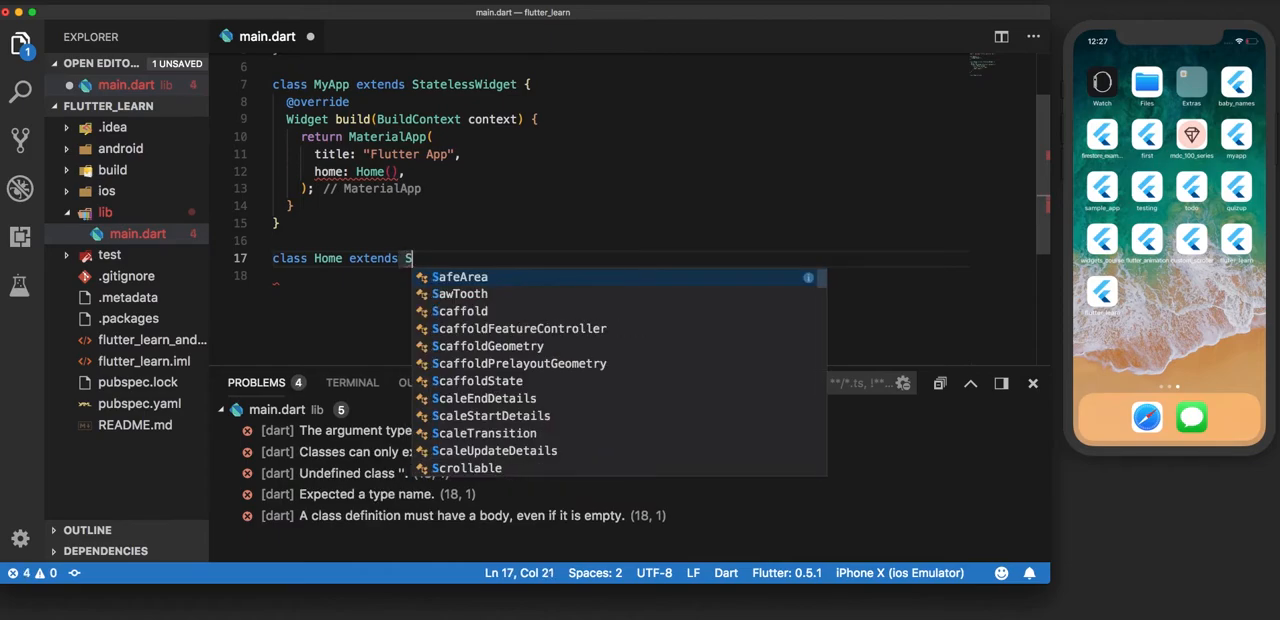
text(tatelessWidget)
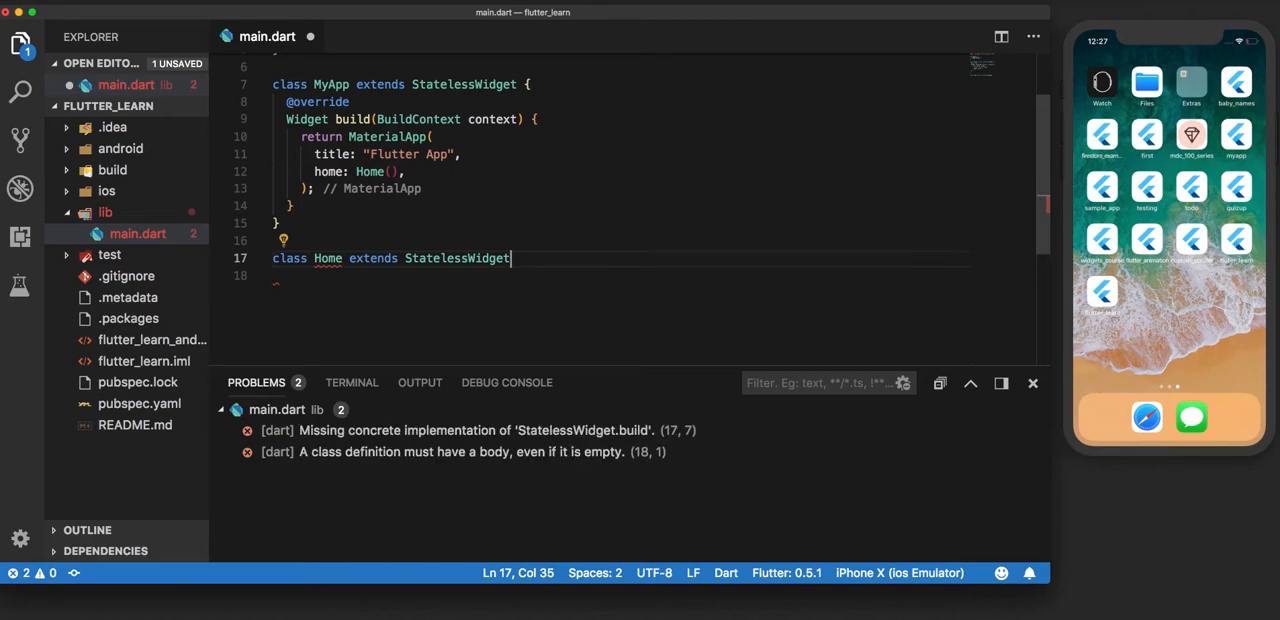
text({})
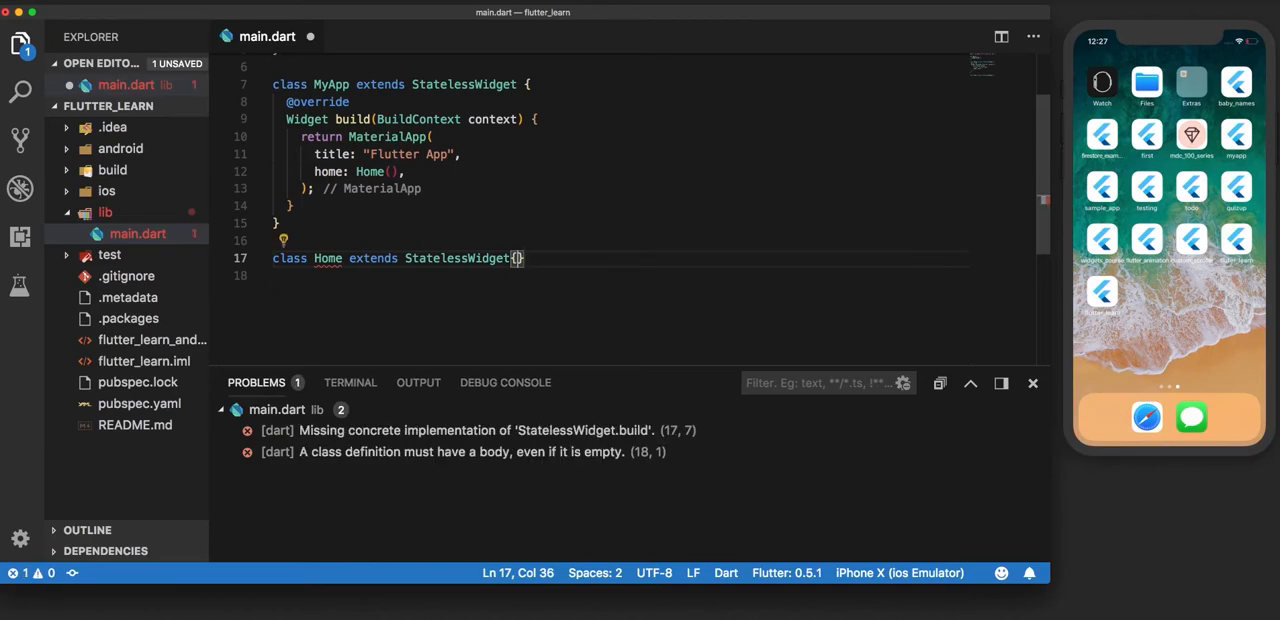
key(enter)
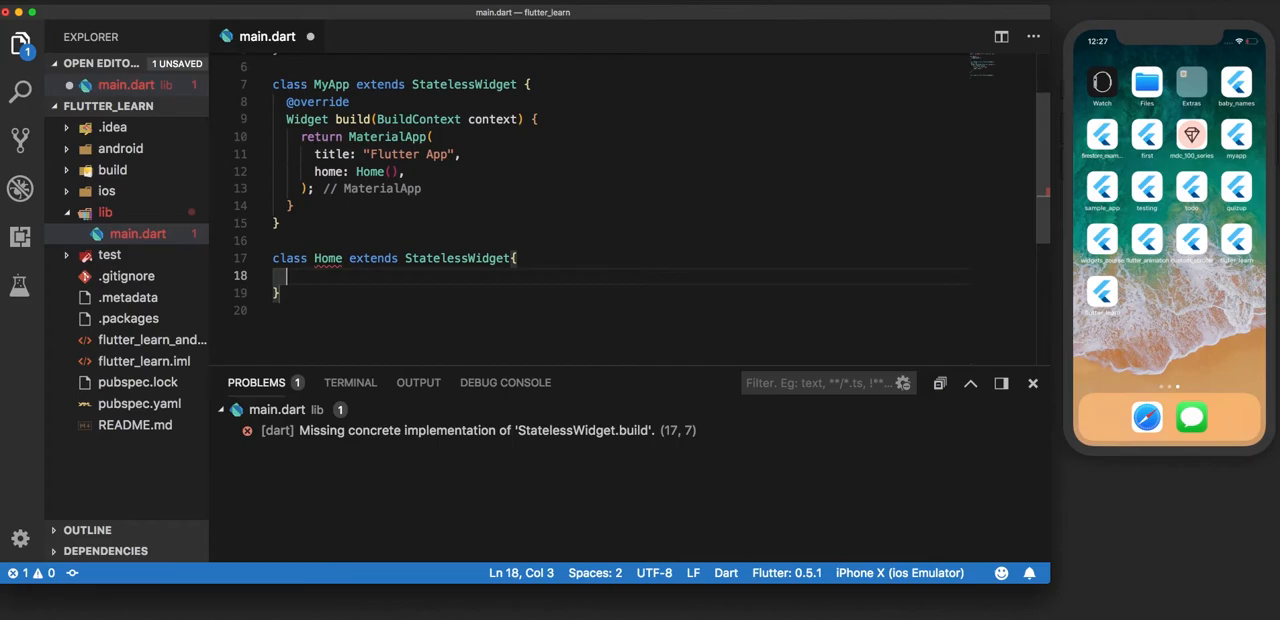
text(@o)
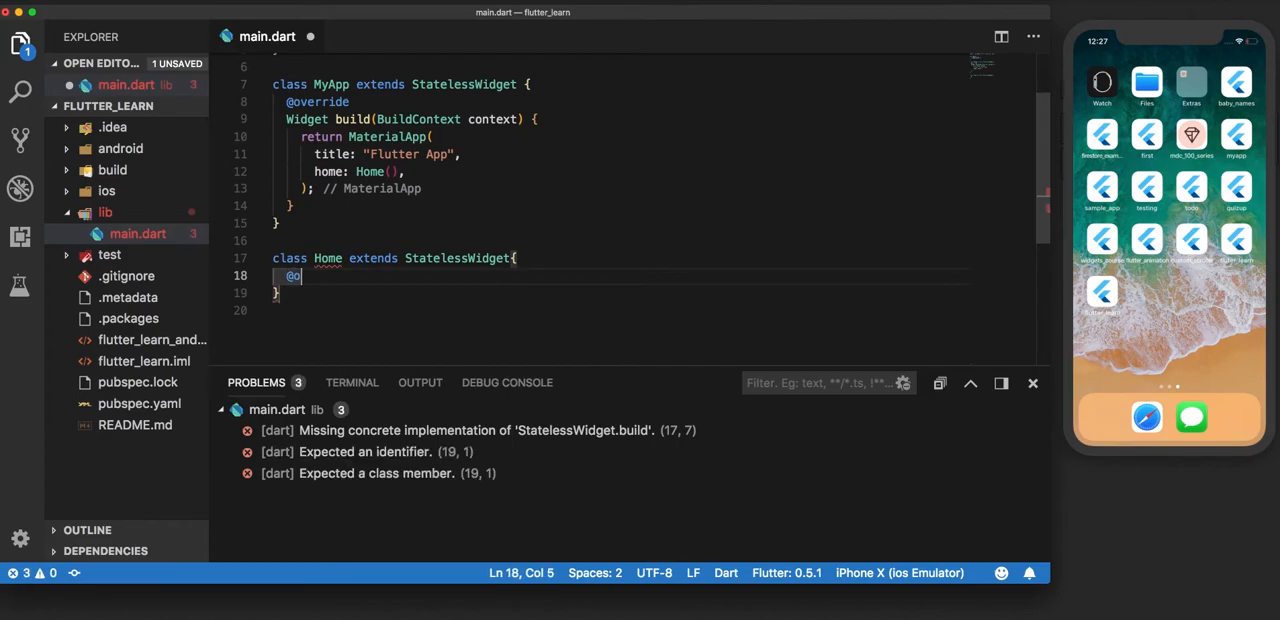
text(verride)
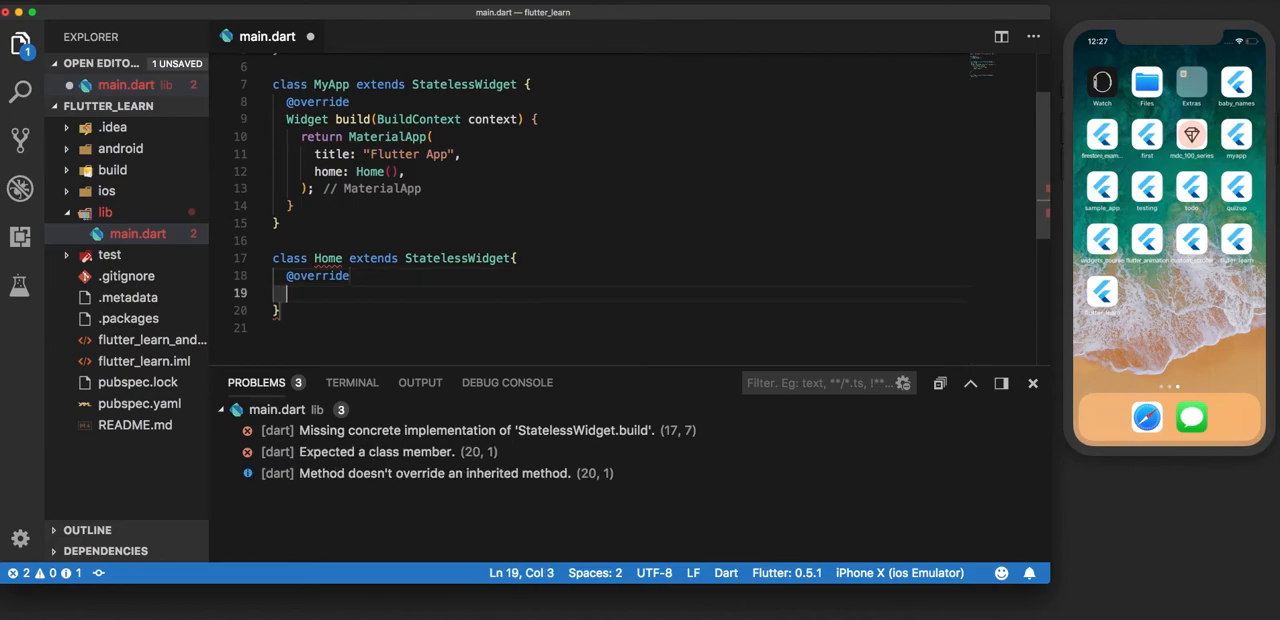
text(Widget bu)
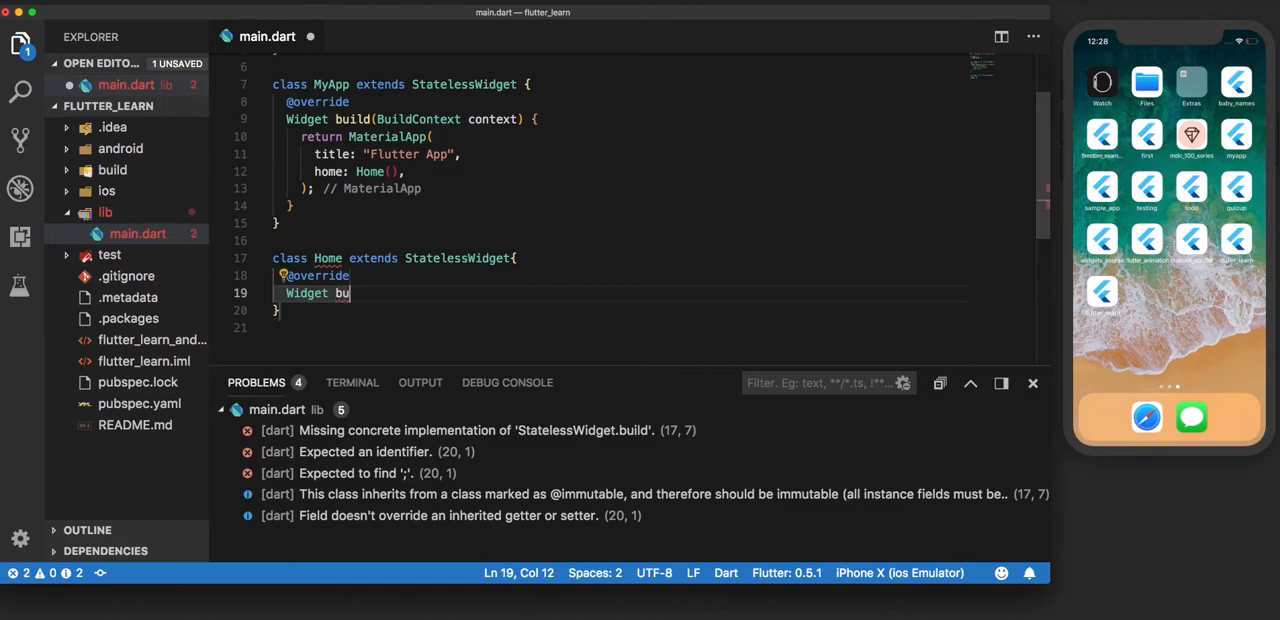
text(ild(B)
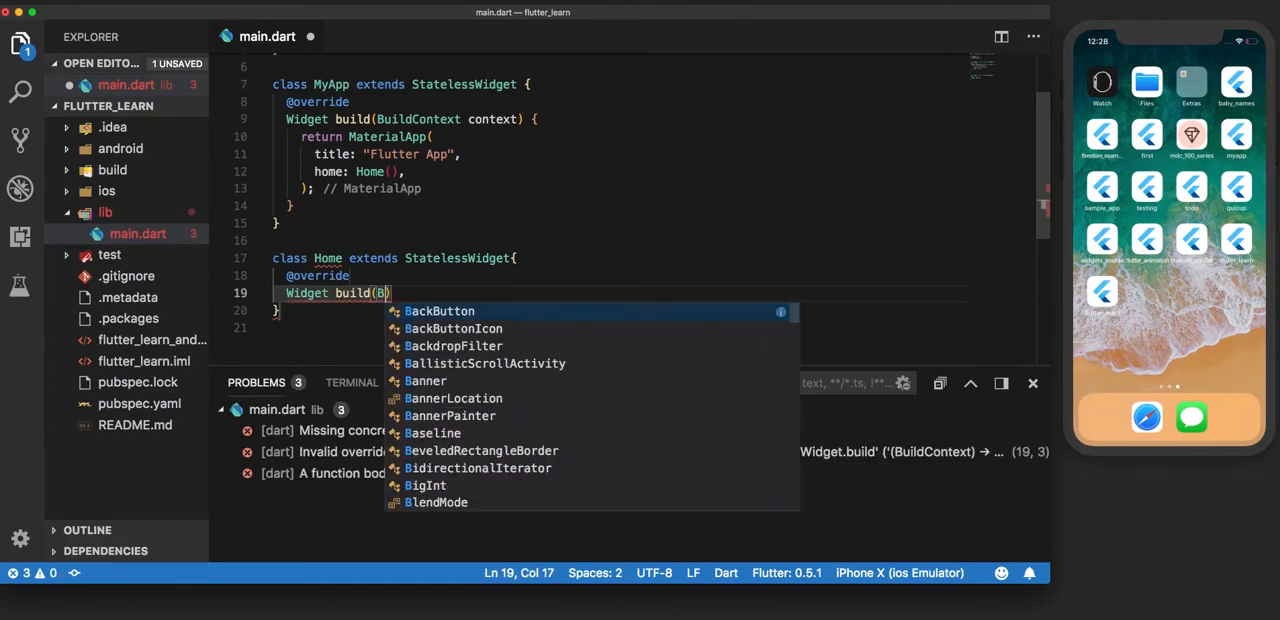
text(uildContext context){)
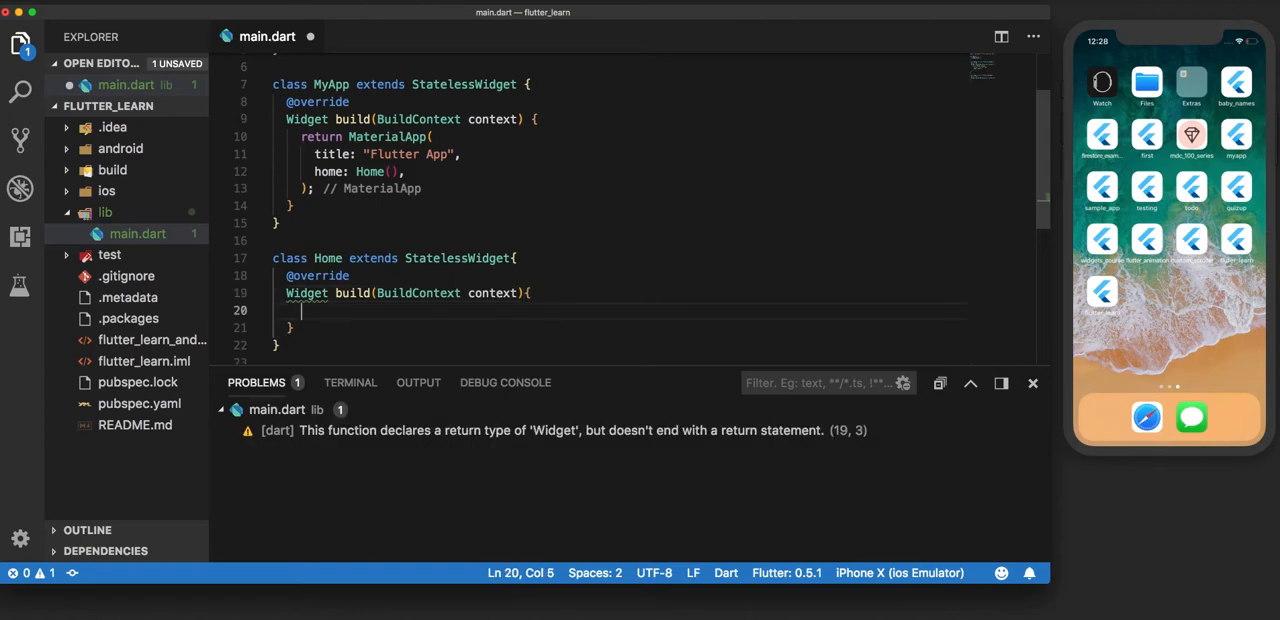
text(return)
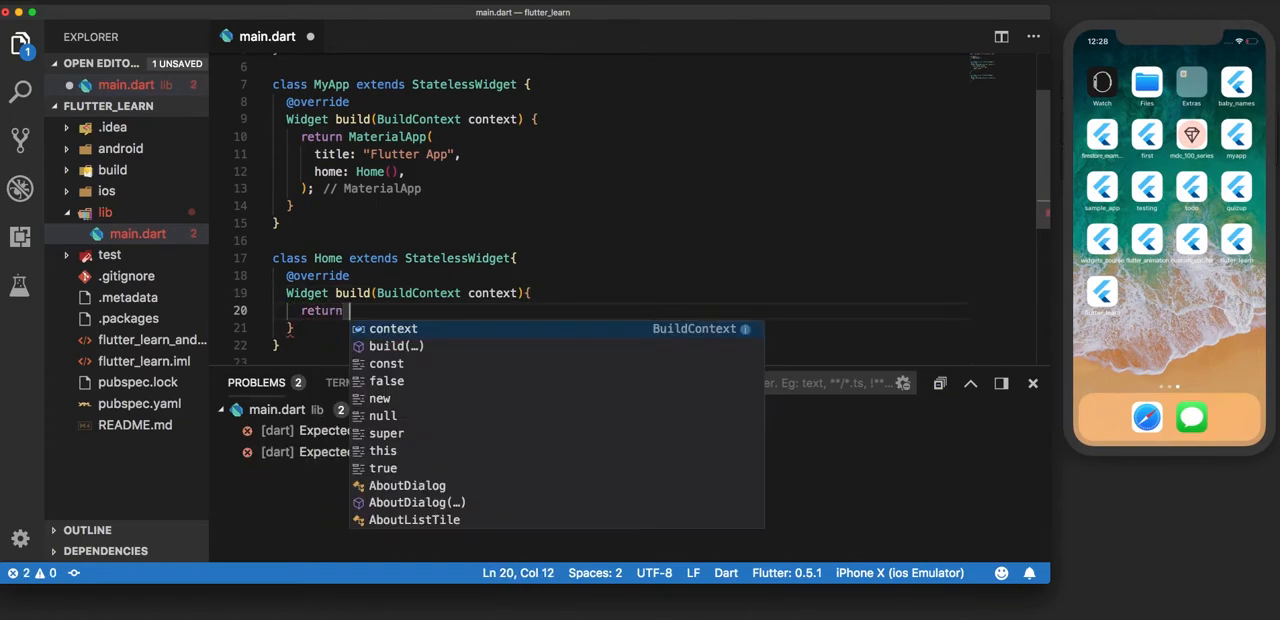
text(Scaffold()
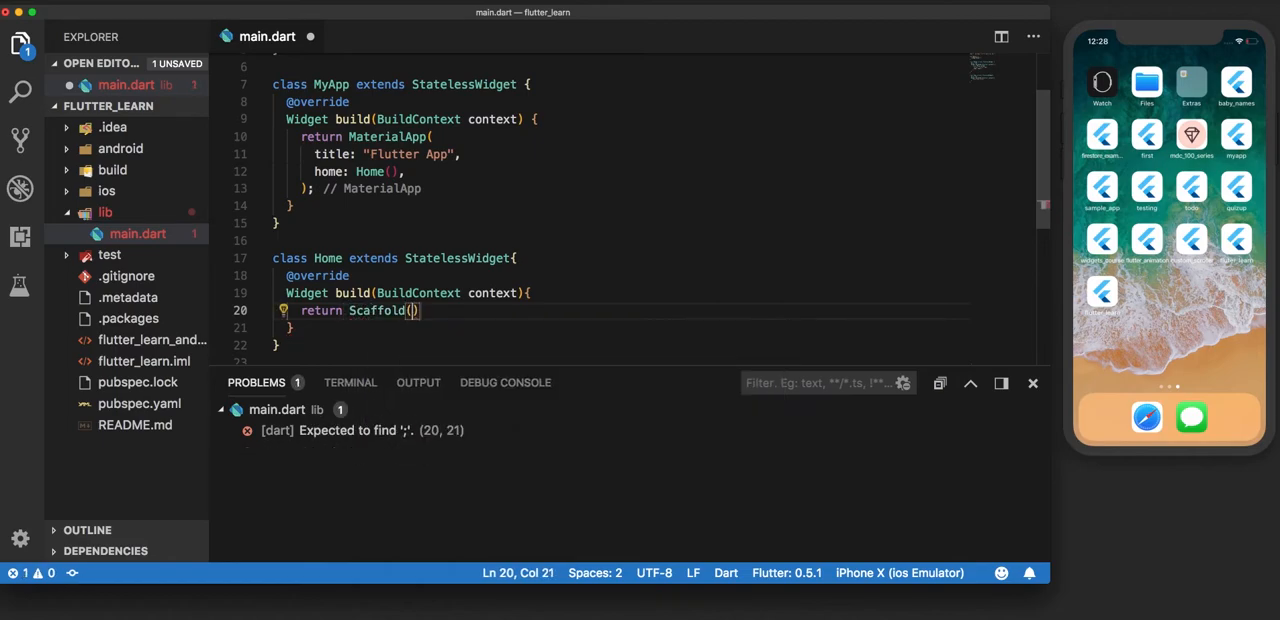
text(;)
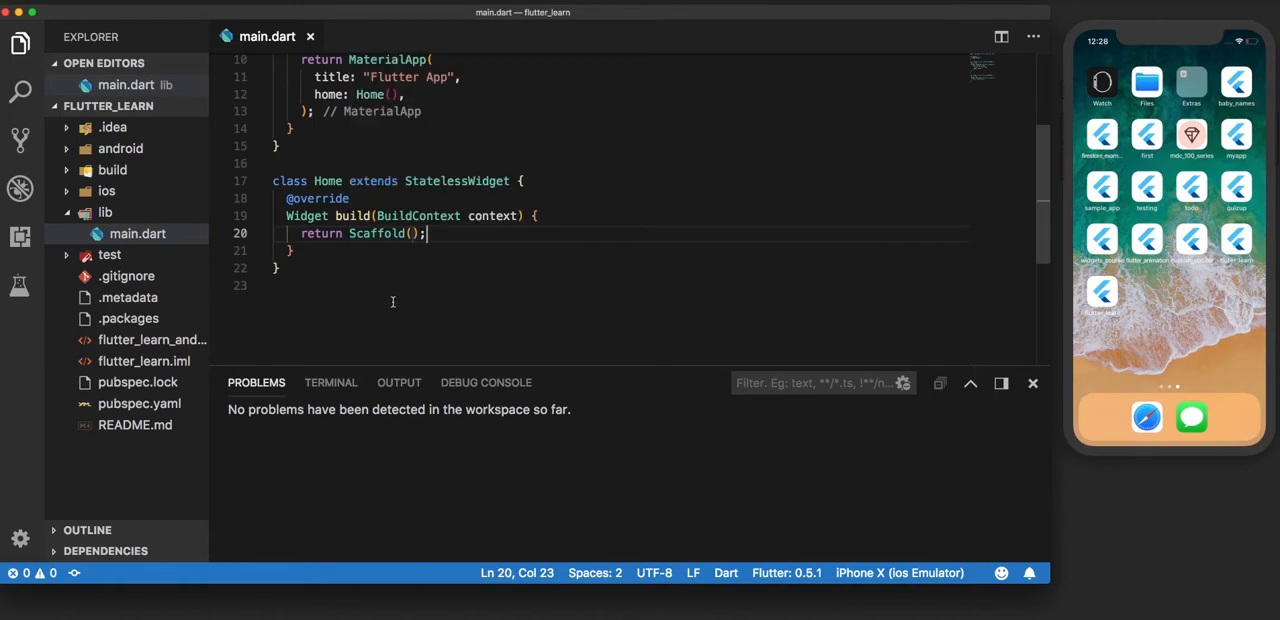
mouse_move(372, 260)
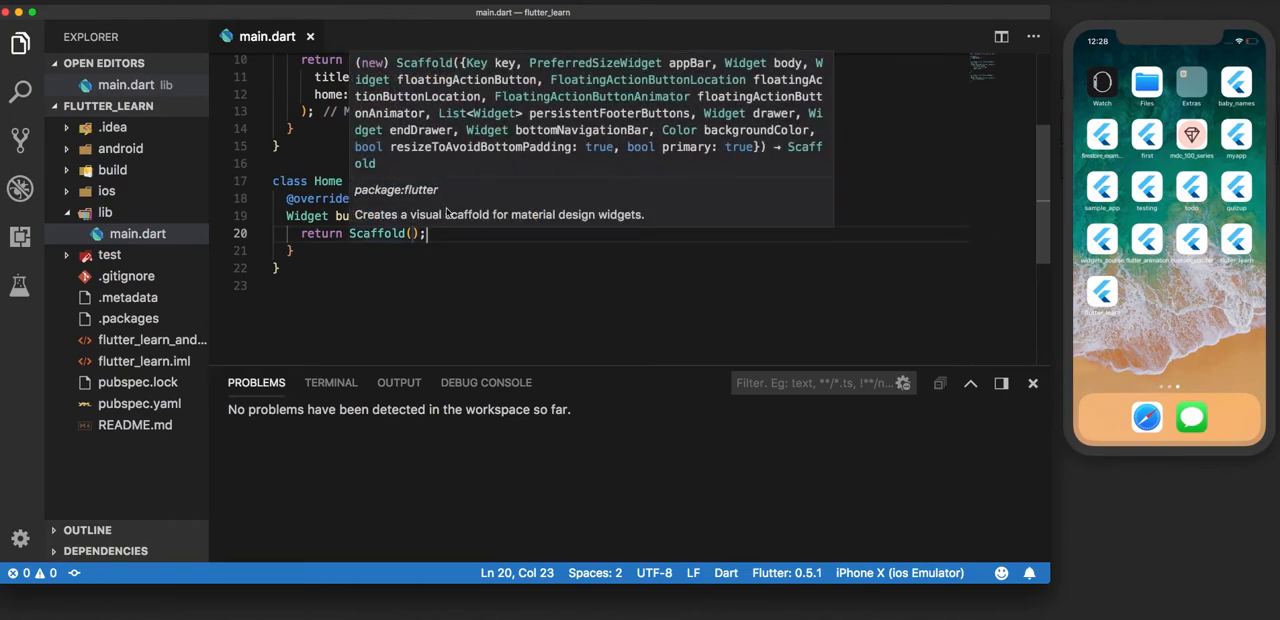
mouse_move(565, 206)
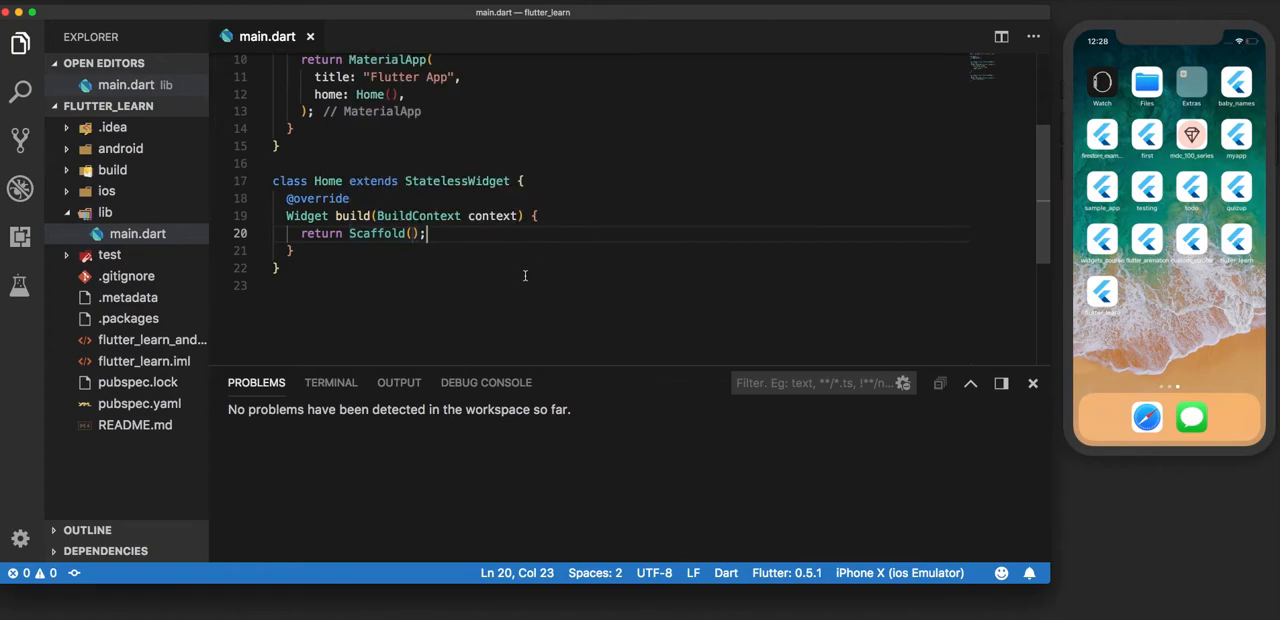
Run 'flutter run' in the integrated terminal for the iPhone X simulator.
click(331, 382)
text(flutter run)
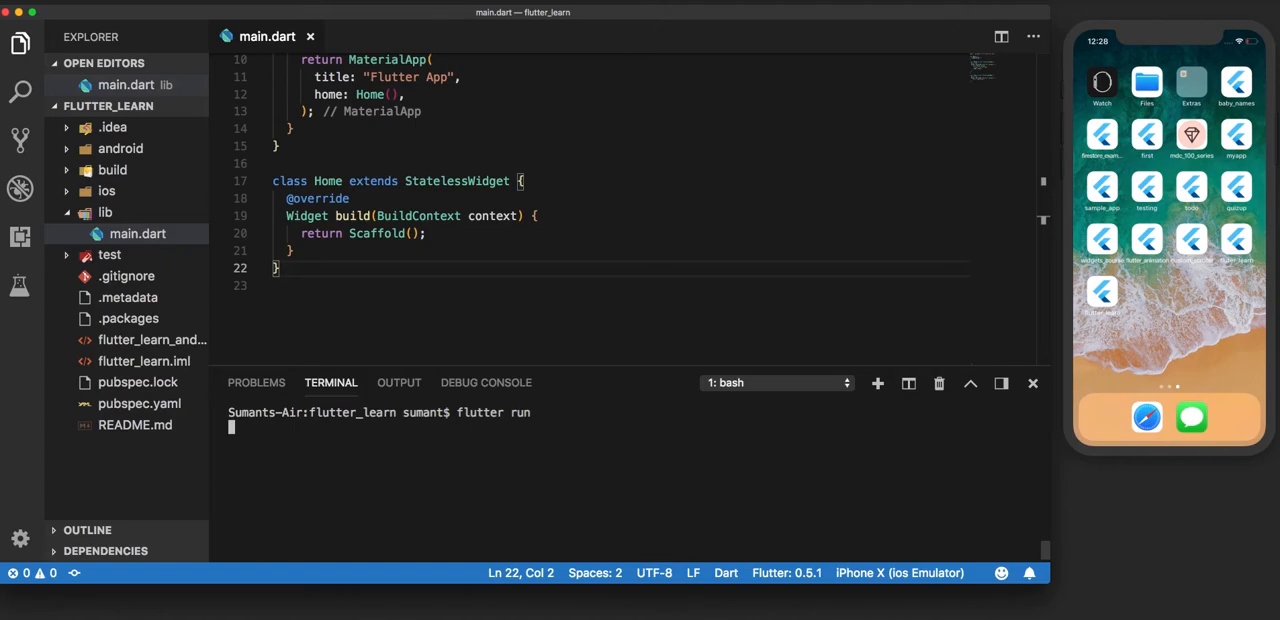
key(Return)
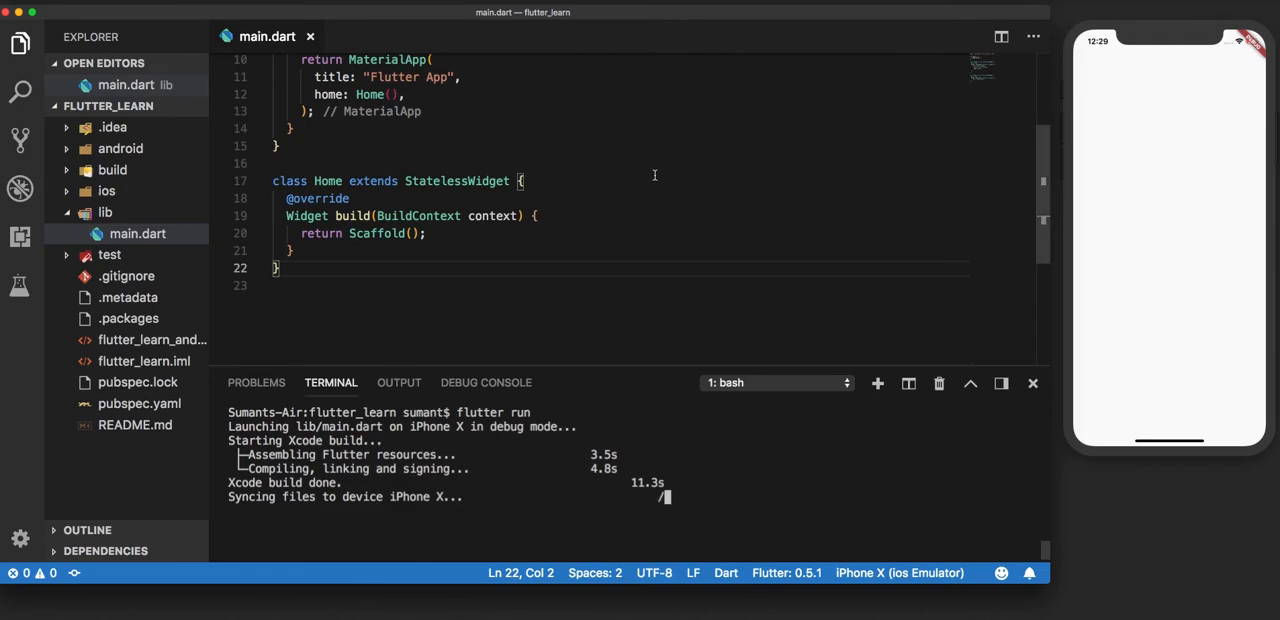
mouse_move(1164, 60)
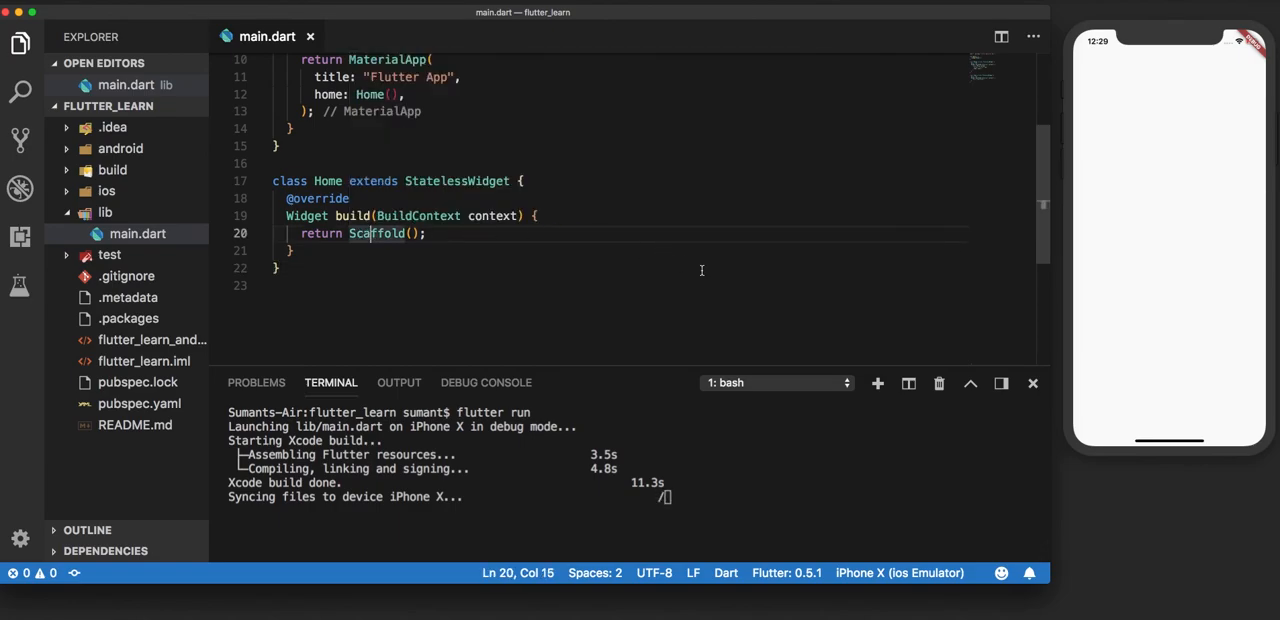
mouse_move(613, 225)
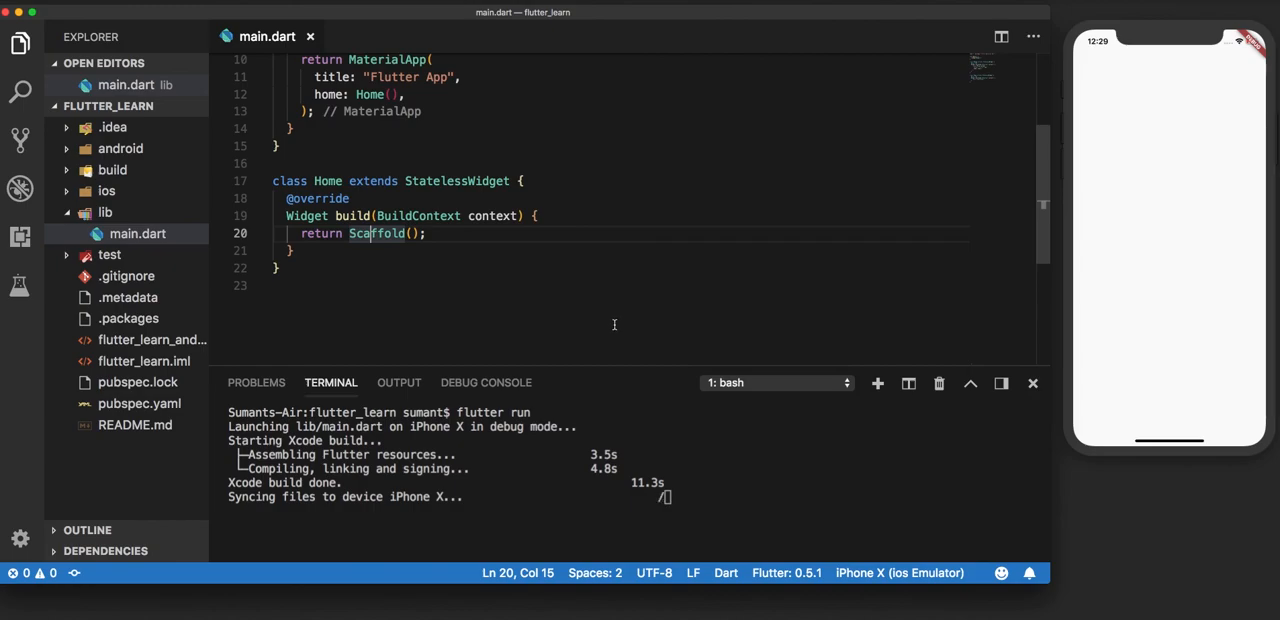
Scroll the terminal output while the app builds onto the iPhone X simulator.
scroll(up, 3)
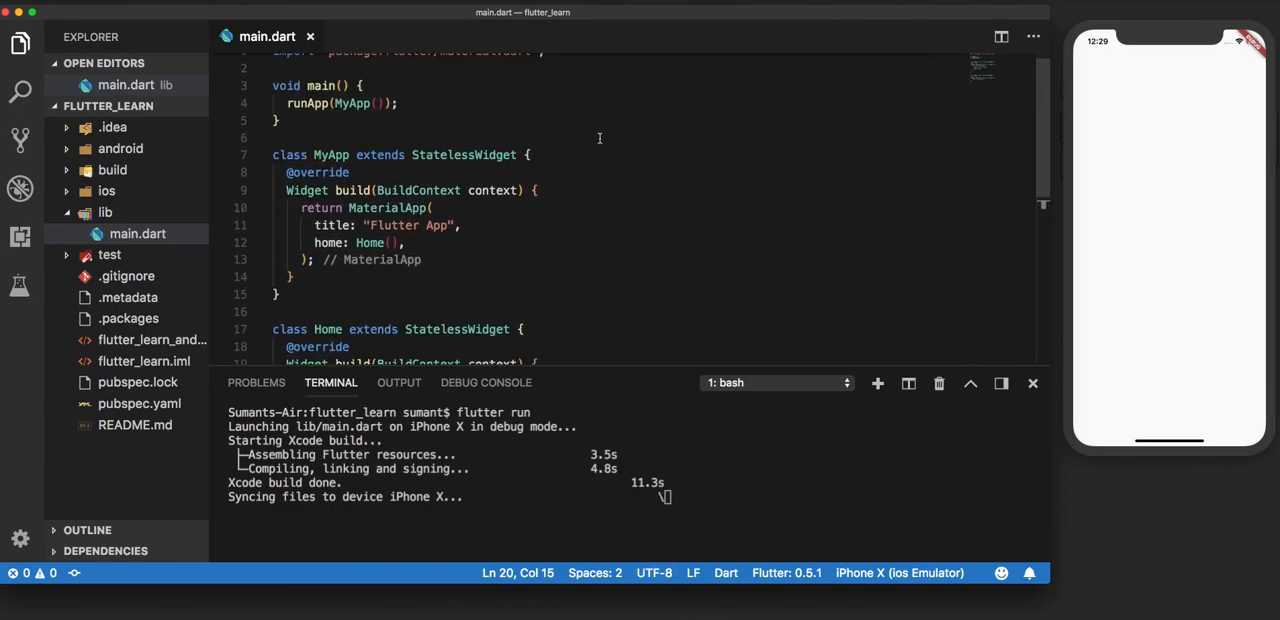